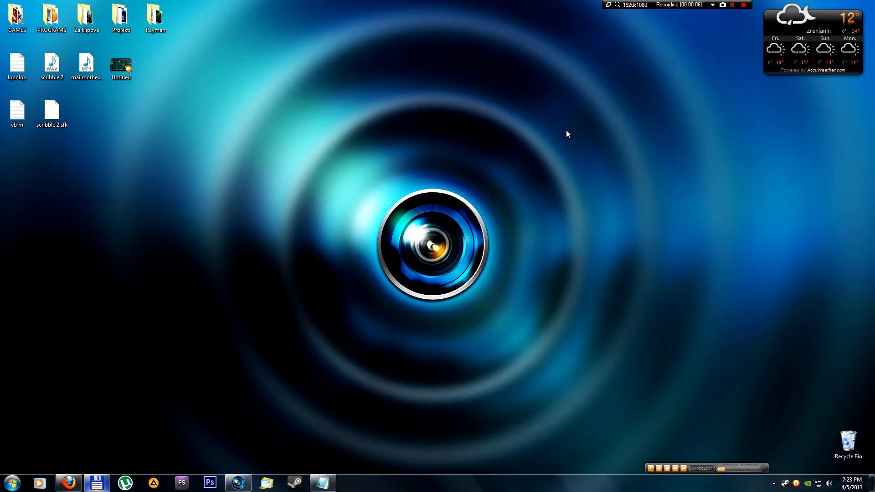
mouse_move(541, 159)
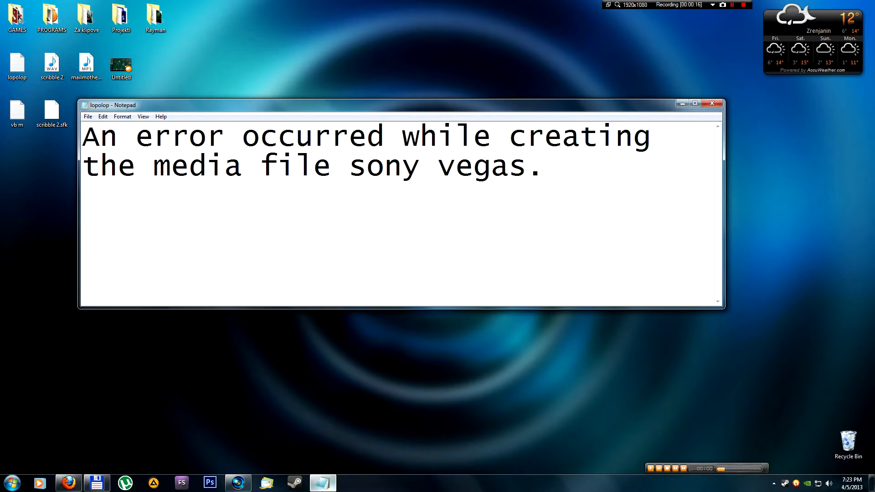
Return to Vegas Pro and choose the MainConcept AVC/AAC Internet HD 720p render template for Untitled.mp4
click(540, 165)
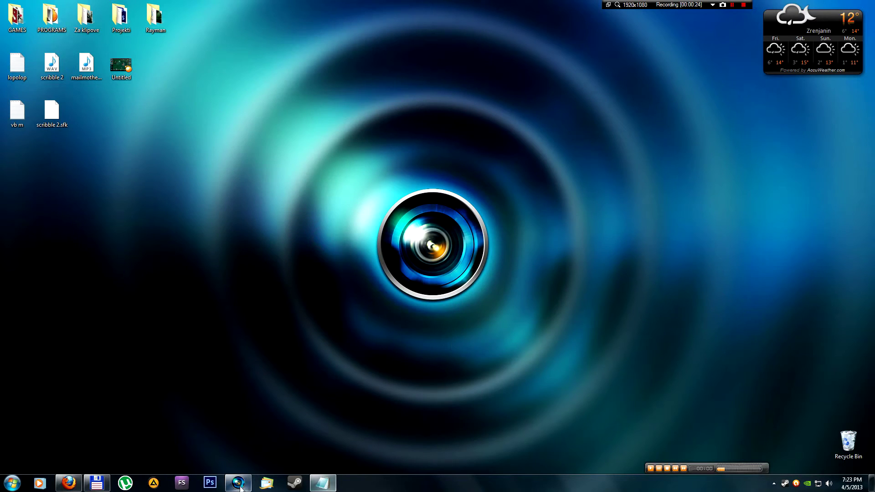
click(237, 484)
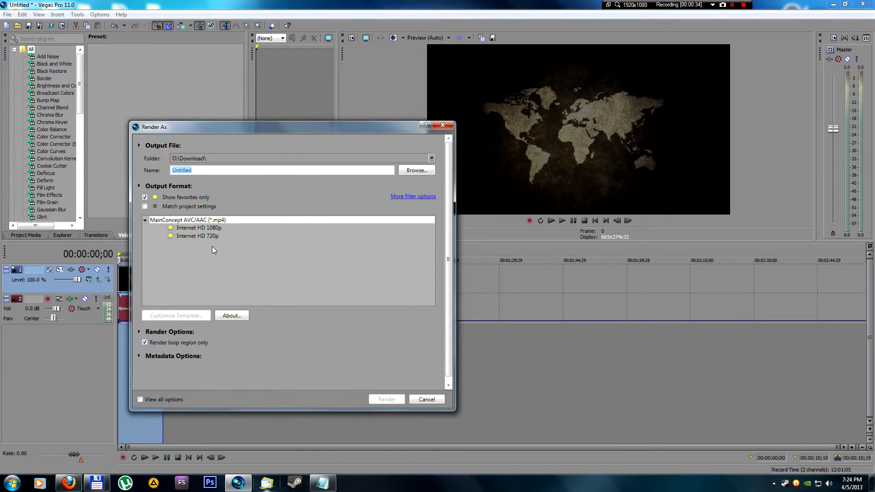
click(197, 235)
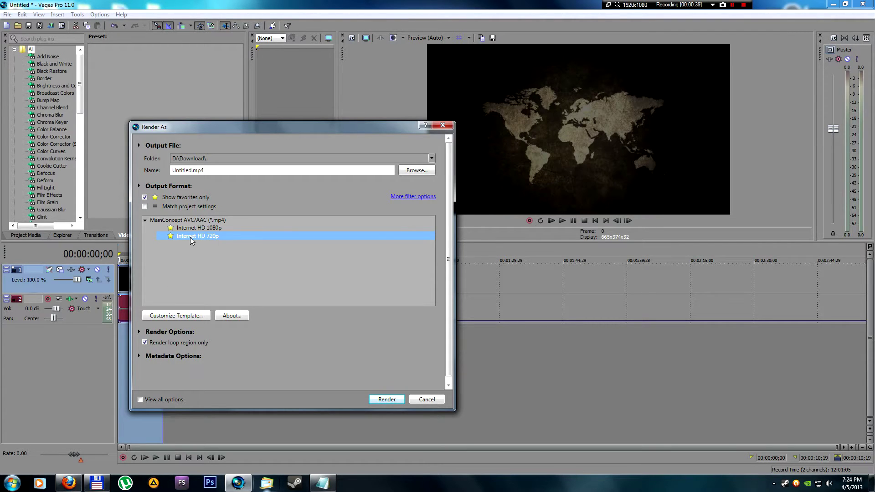
mouse_move(190, 268)
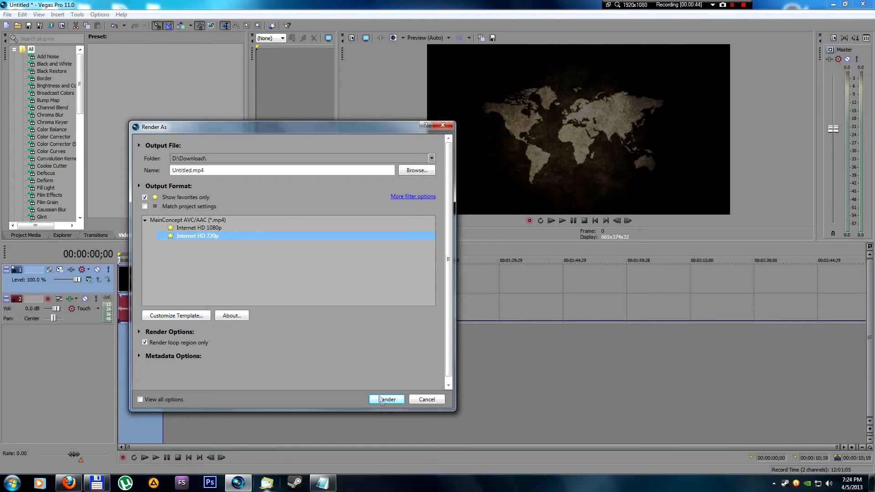
click(386, 399)
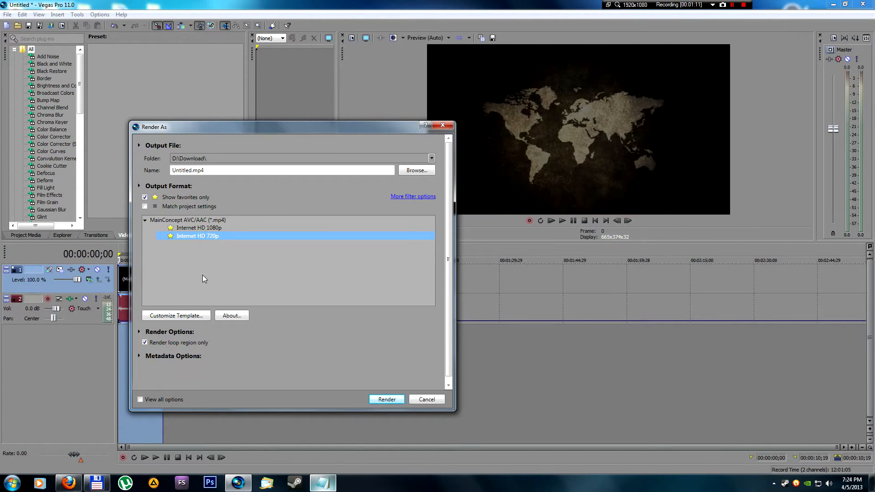
Customize the template so its encode mode is 'Render using CPU only'
click(176, 315)
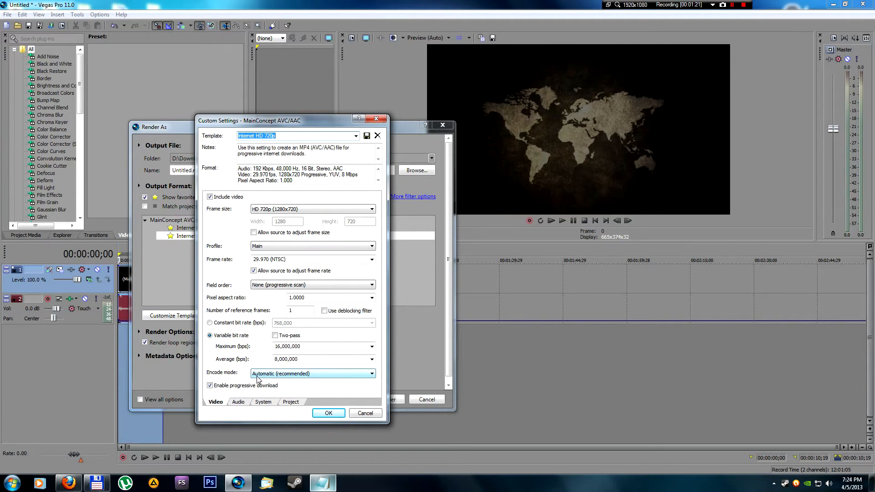
click(371, 374)
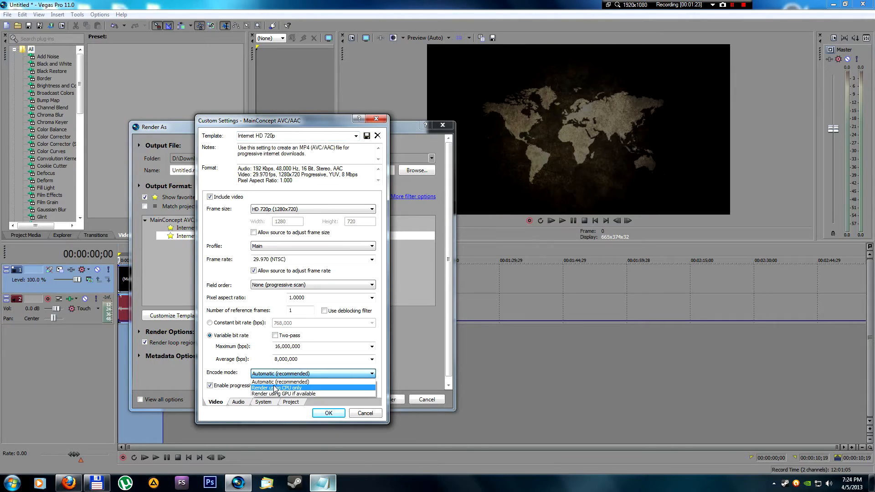
click(283, 389)
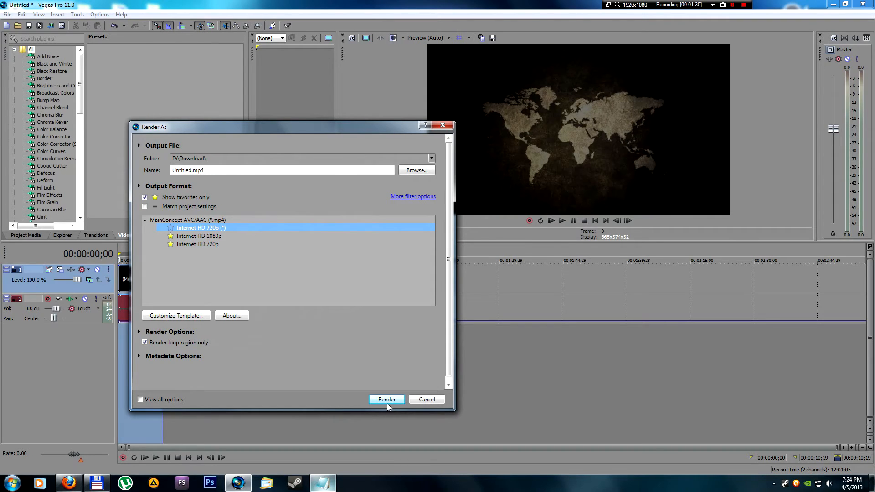
mouse_move(396, 352)
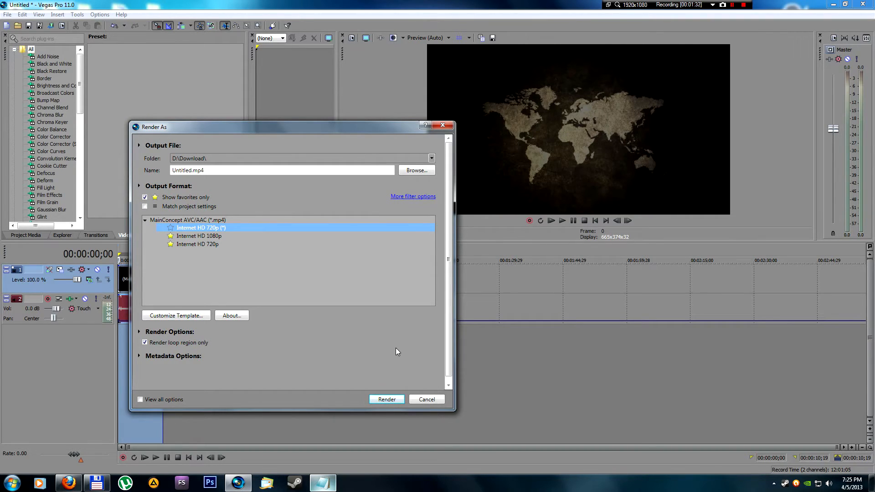